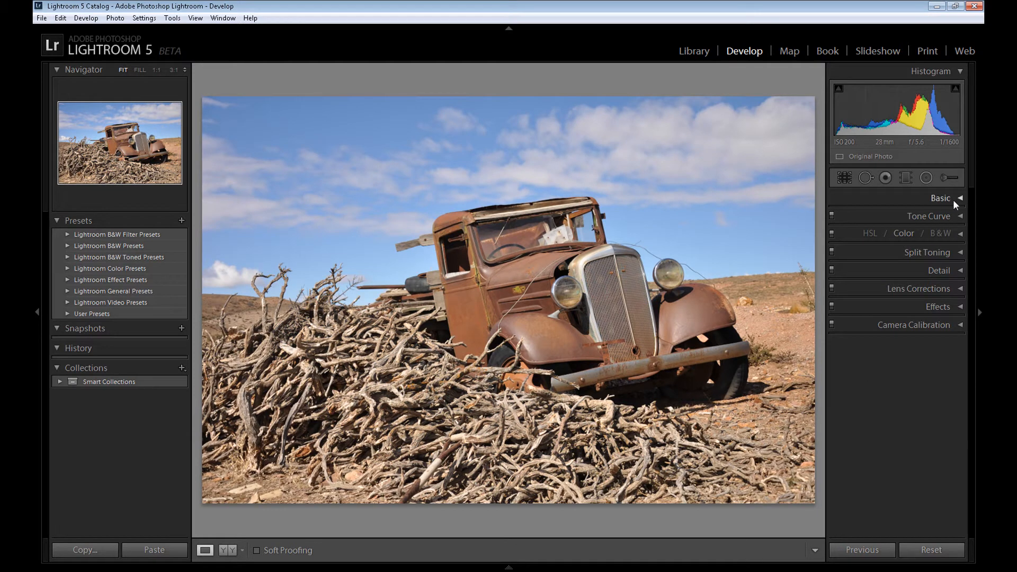
# Cool the white balance to temperature −14 and tint +12 in the Basic panel
pyautogui.click(940, 197)
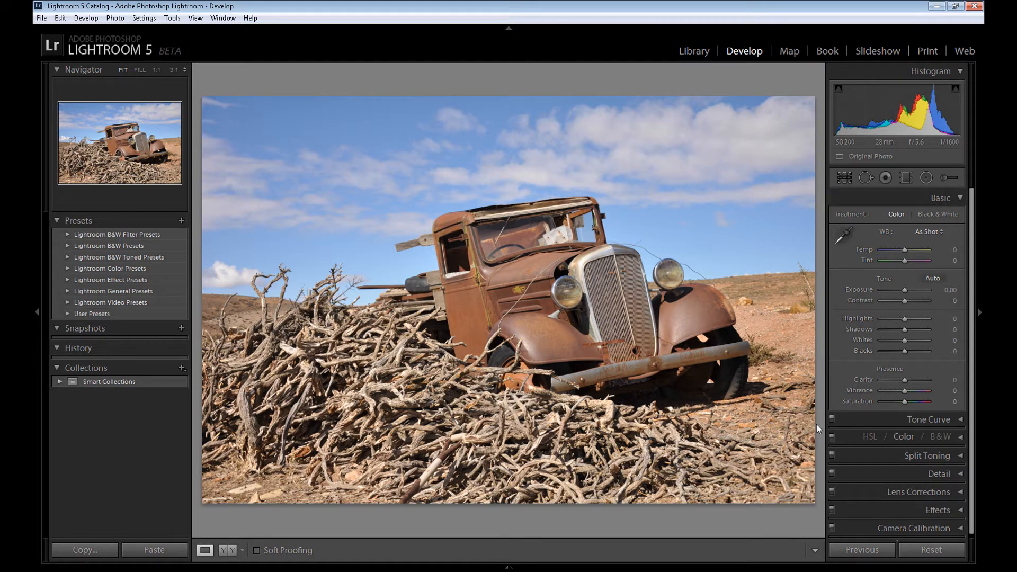
pyautogui.moveTo(840, 399)
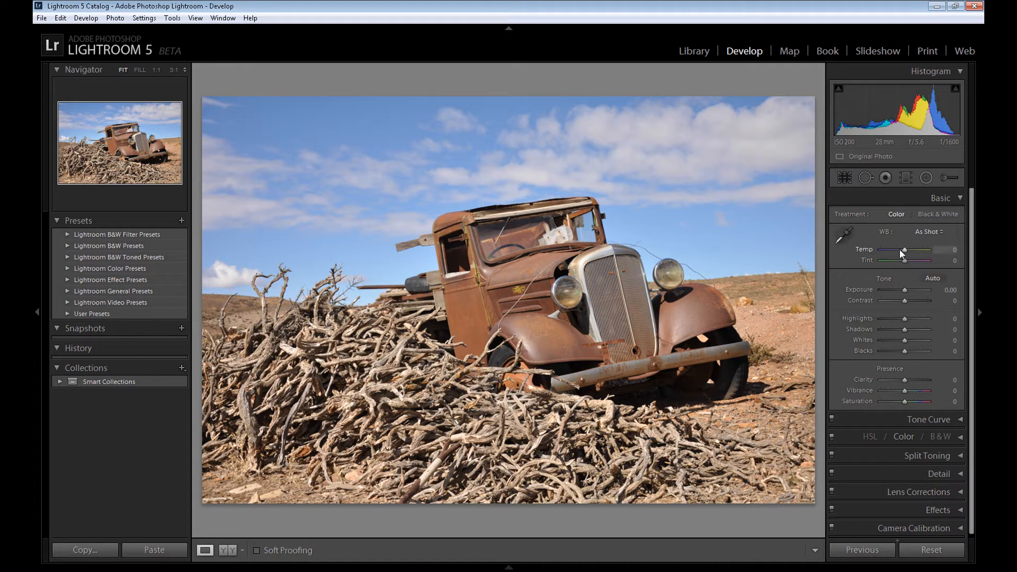
pyautogui.moveTo(909, 251); pyautogui.dragTo(901, 251)
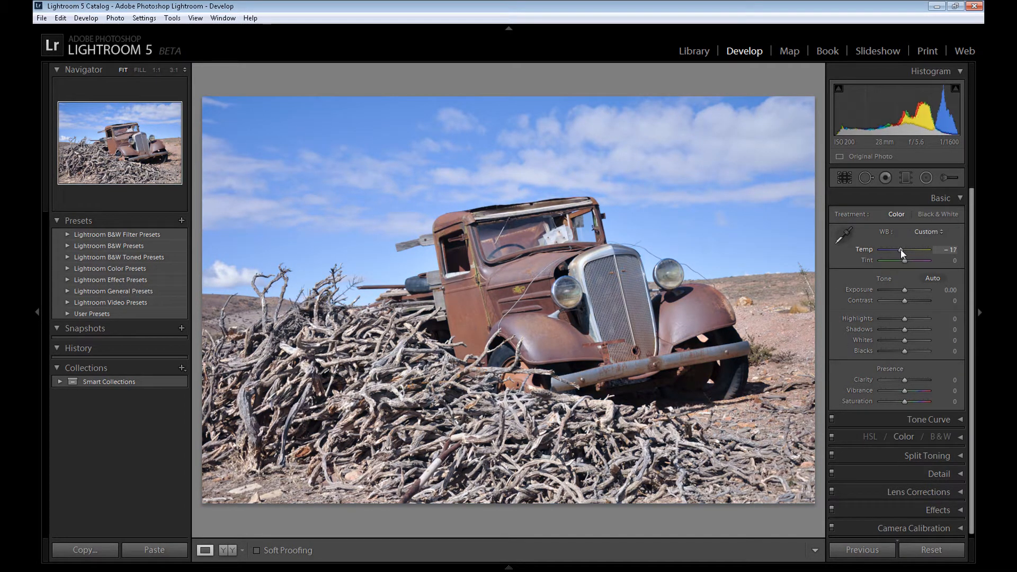
pyautogui.moveTo(901, 251); pyautogui.dragTo(907, 251)
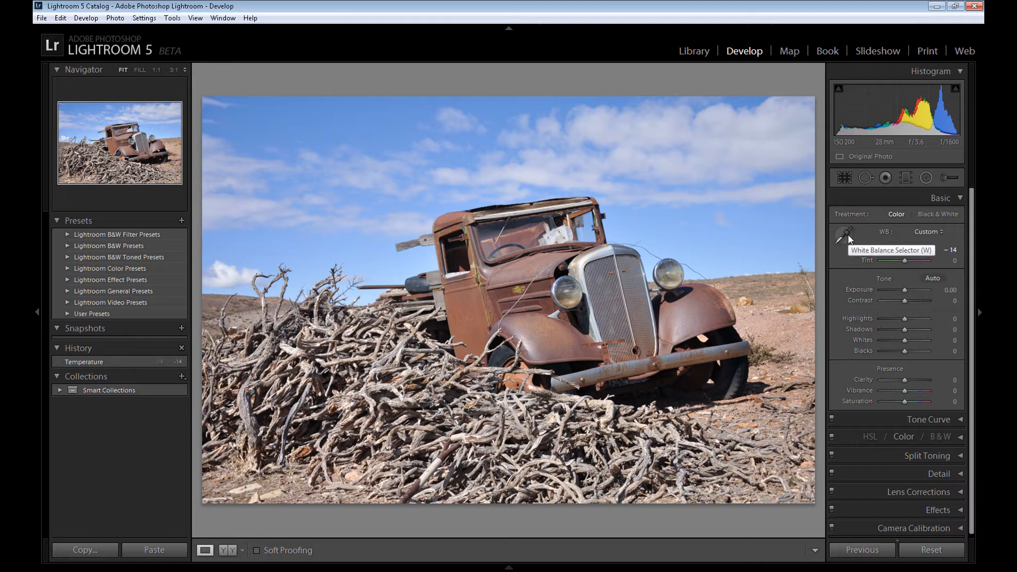
pyautogui.moveTo(907, 260); pyautogui.dragTo(925, 261)
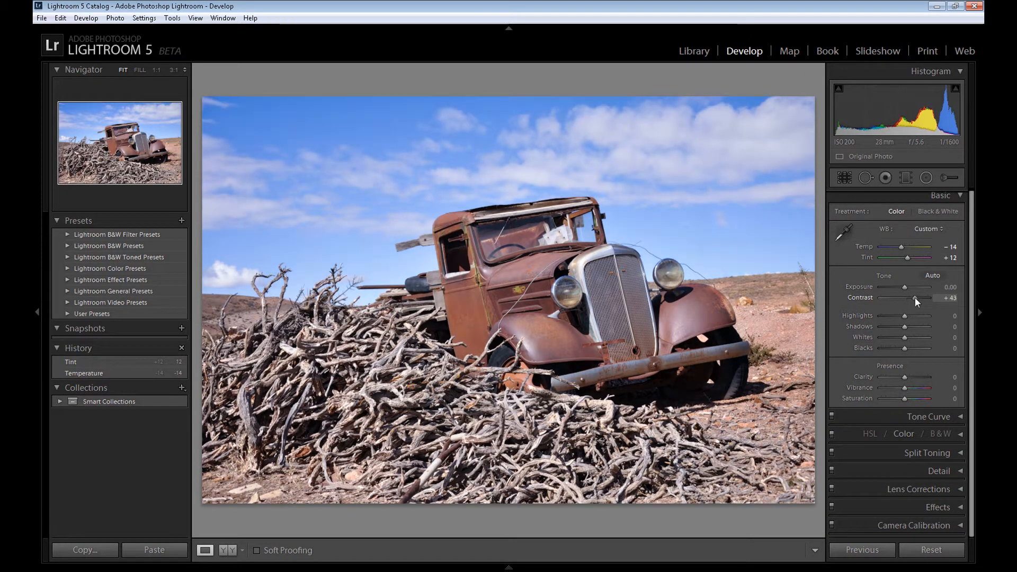
# Set Contrast to +50, Highlights to −100, and lift Shadows toward +100
pyautogui.moveTo(913, 298); pyautogui.dragTo(920, 298)
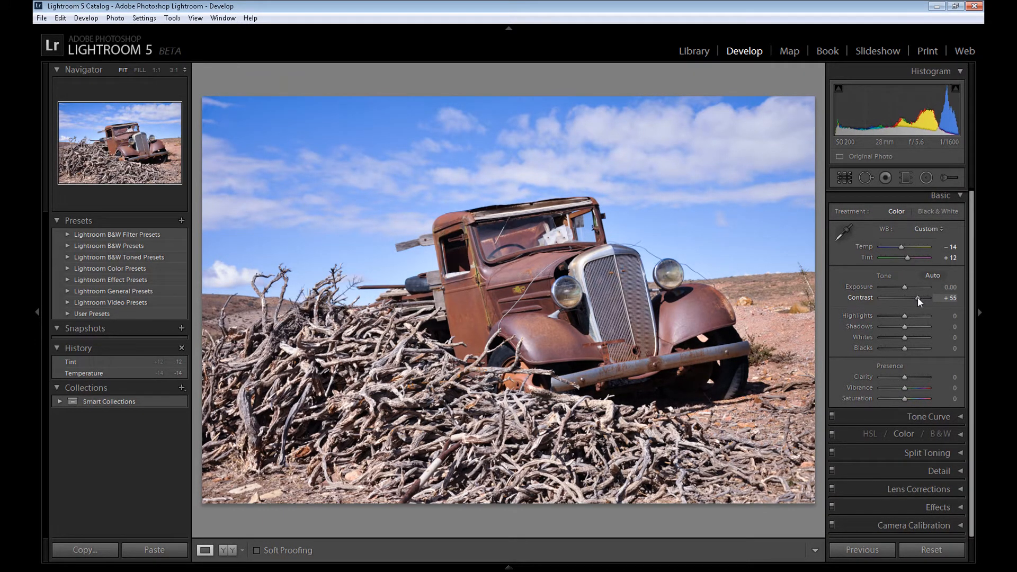
pyautogui.moveTo(919, 297); pyautogui.dragTo(914, 297)
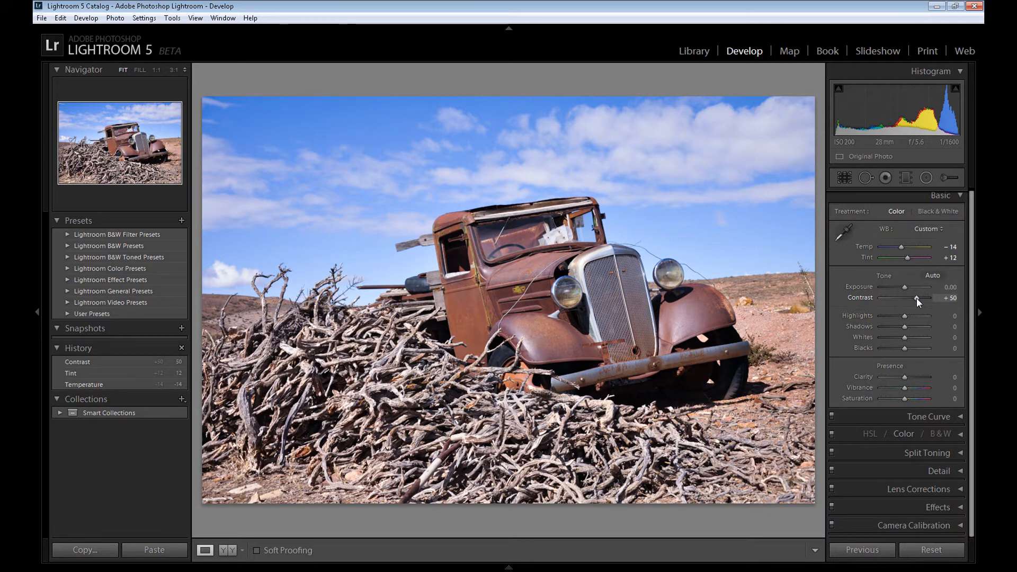
pyautogui.moveTo(887, 320)
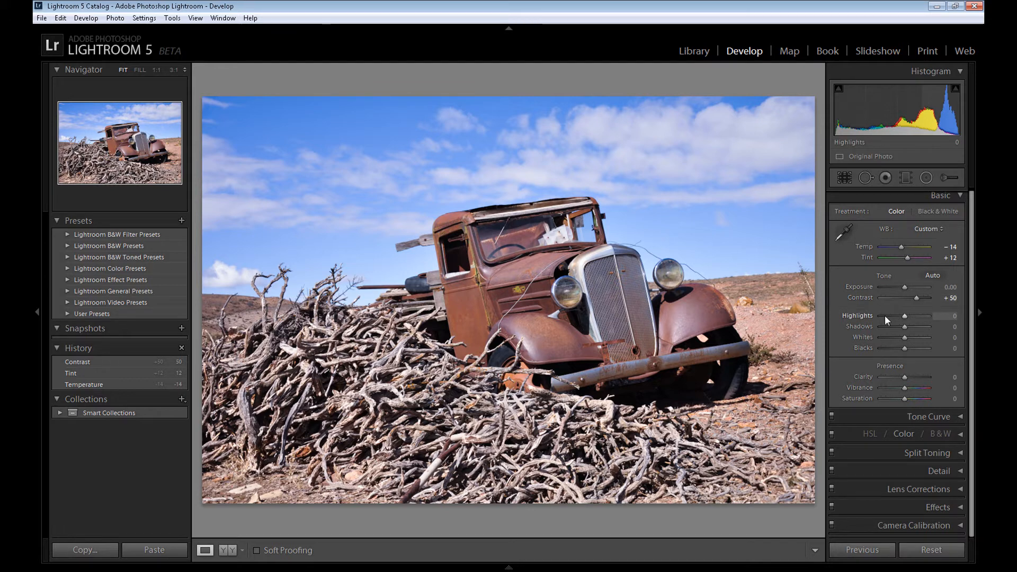
pyautogui.moveTo(913, 316); pyautogui.dragTo(881, 316)
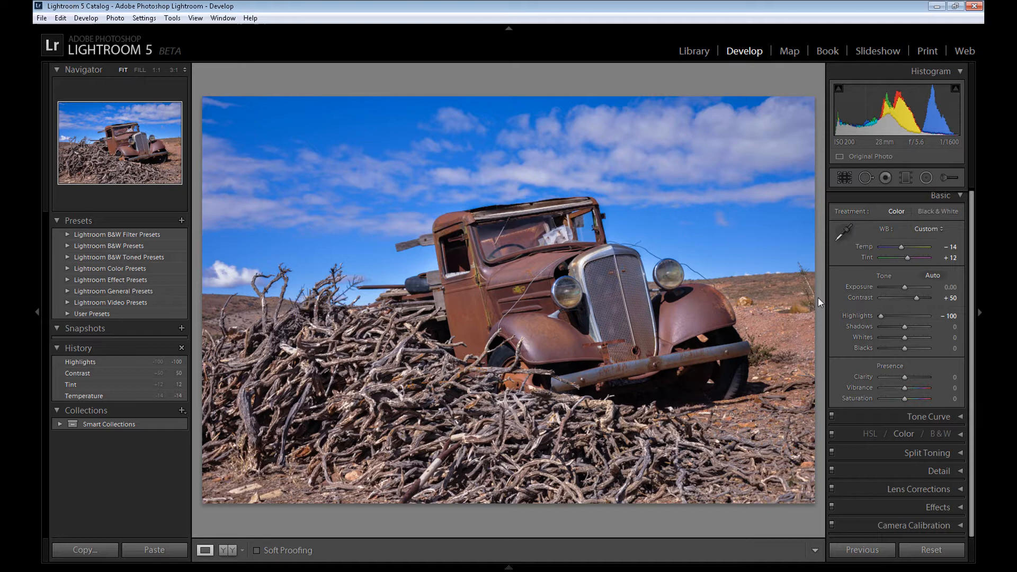
pyautogui.moveTo(589, 174)
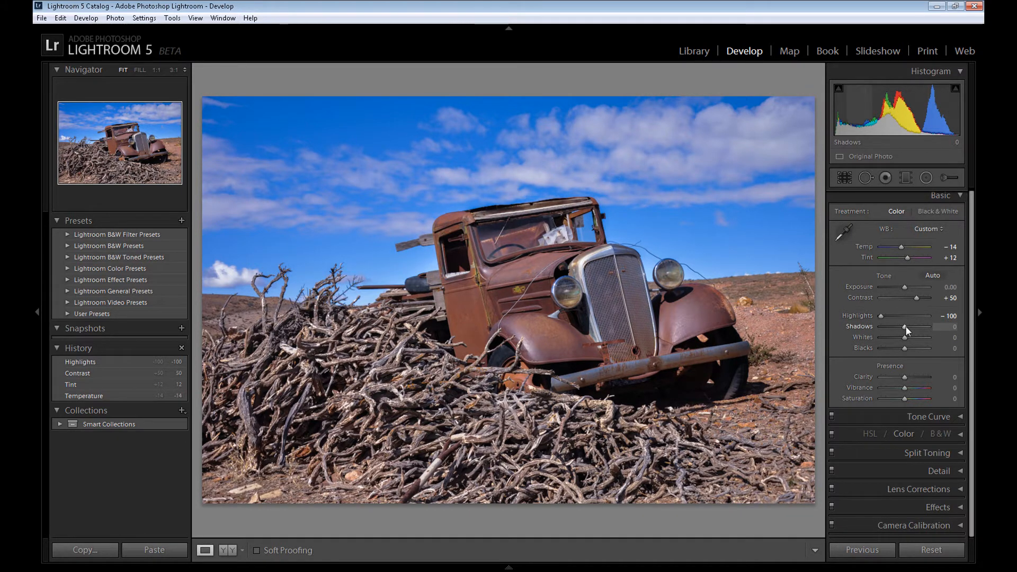
pyautogui.moveTo(905, 326); pyautogui.dragTo(928, 327)
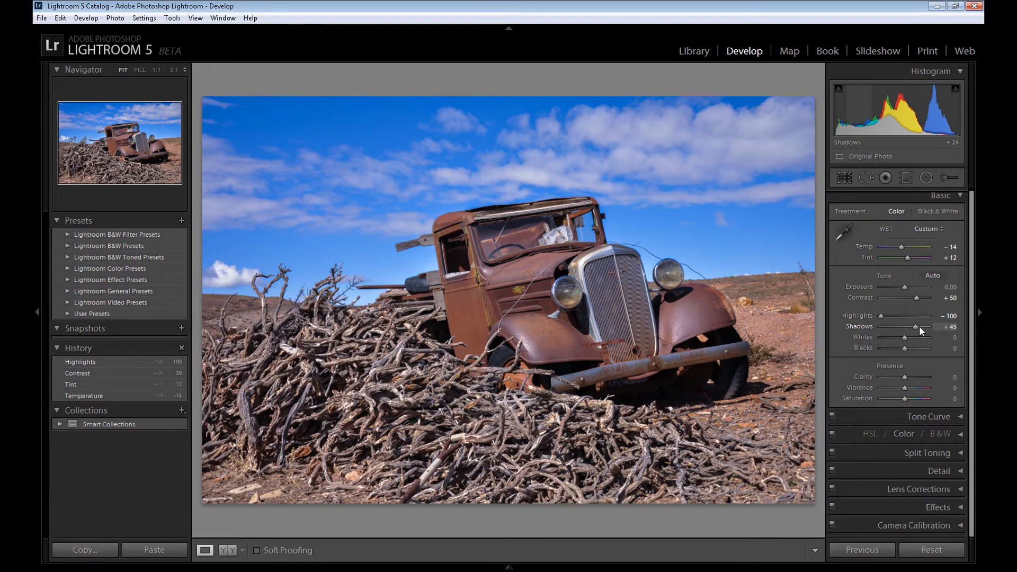
pyautogui.moveTo(919, 327); pyautogui.dragTo(933, 326)
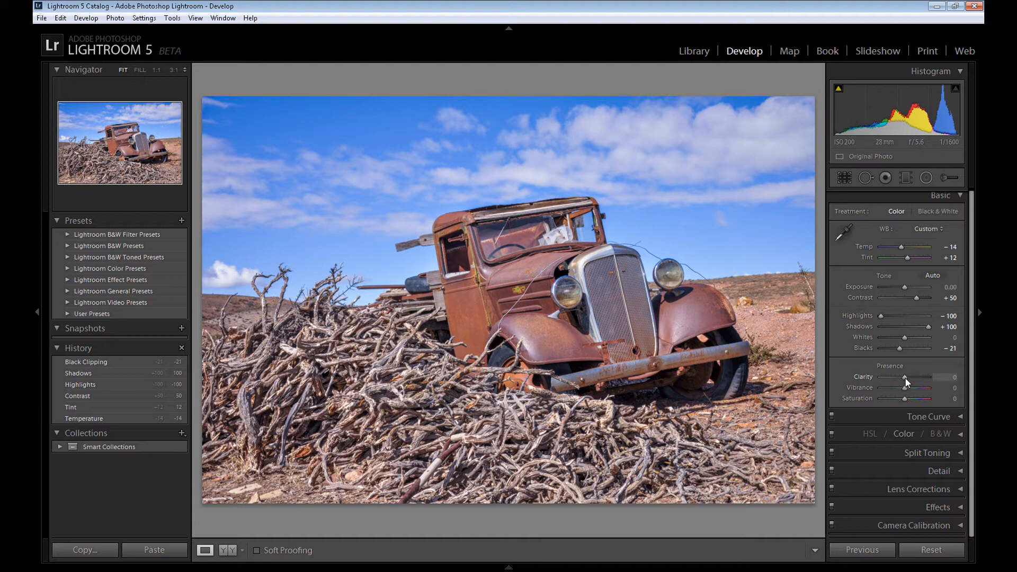
# Set Clarity to +100 and Vibrance to +14
pyautogui.moveTo(905, 377); pyautogui.dragTo(937, 377)
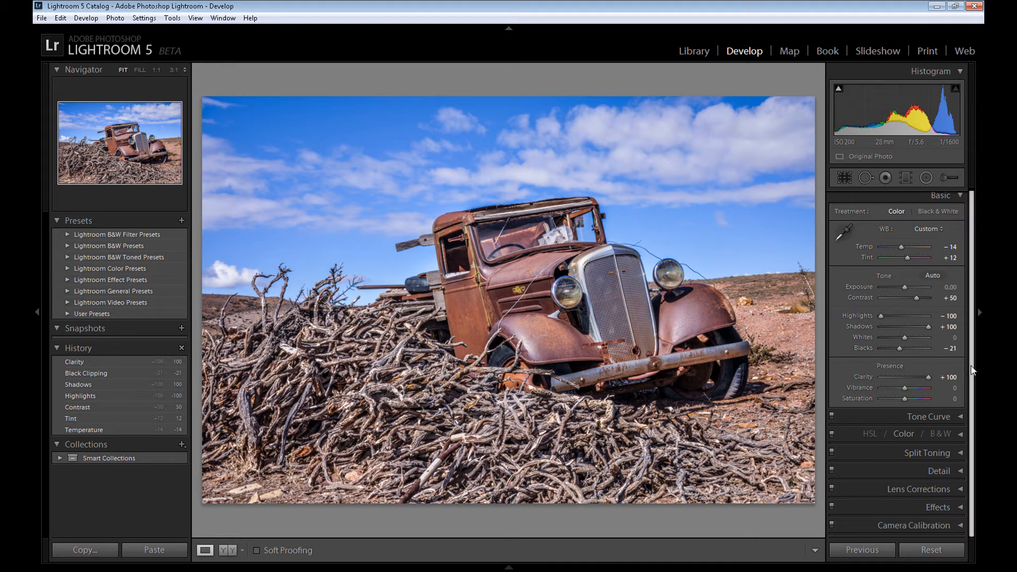
pyautogui.moveTo(607, 168)
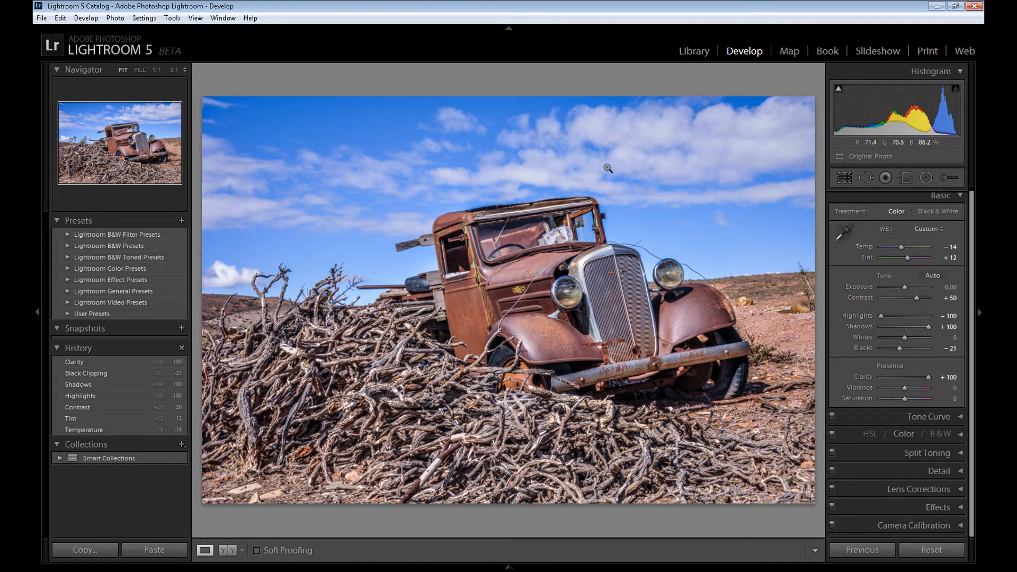
pyautogui.moveTo(965, 319)
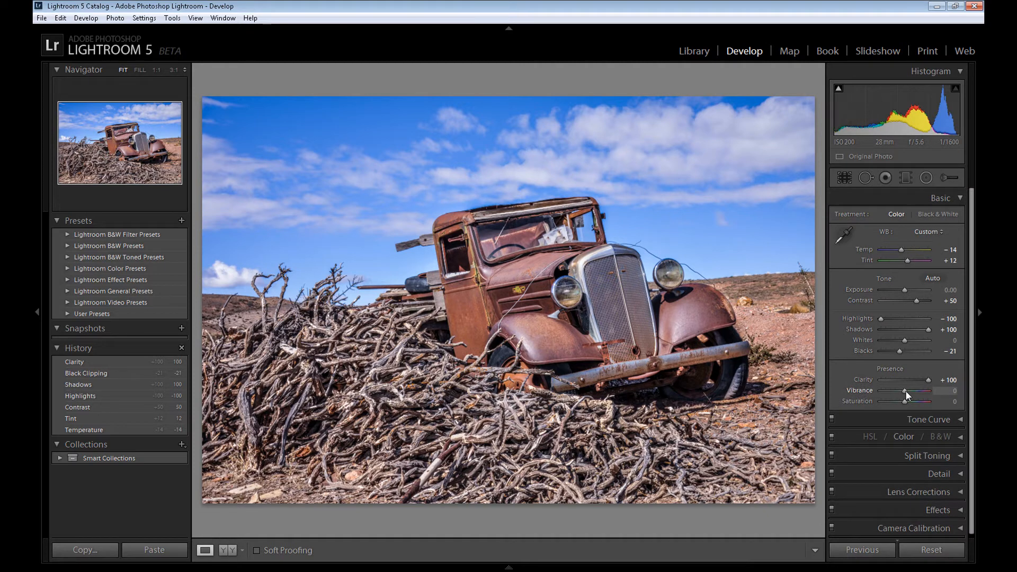
pyautogui.moveTo(908, 391); pyautogui.dragTo(918, 391)
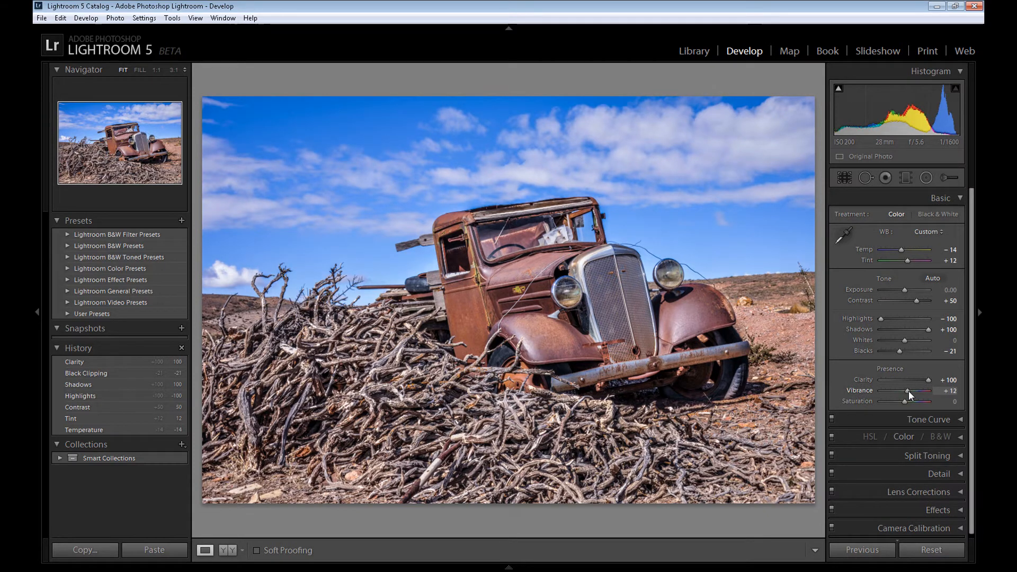
pyautogui.moveTo(905, 391); pyautogui.dragTo(909, 391)
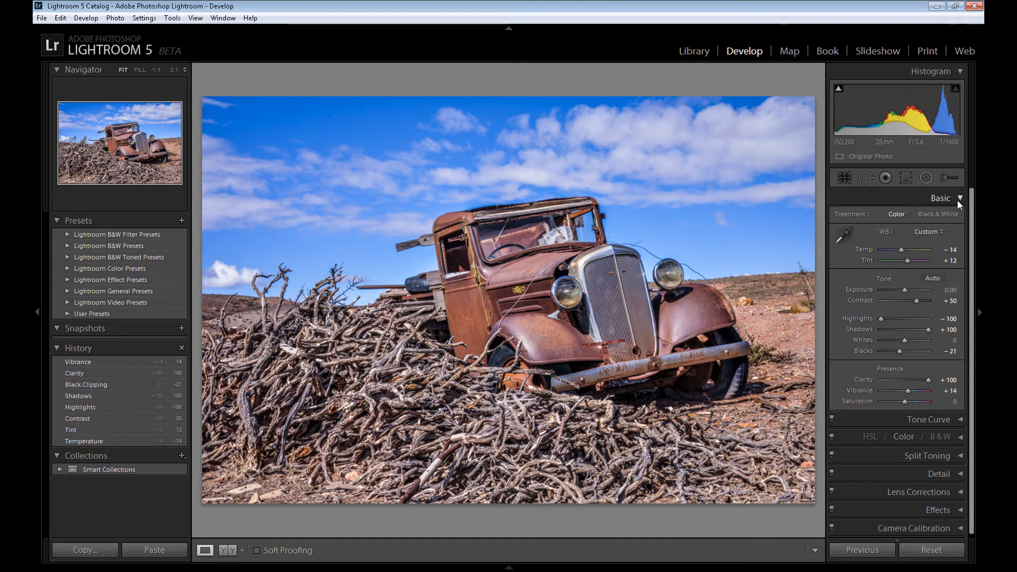
# Tint the split-toning highlights yellow with hue 58 and saturation 51
pyautogui.click(940, 197)
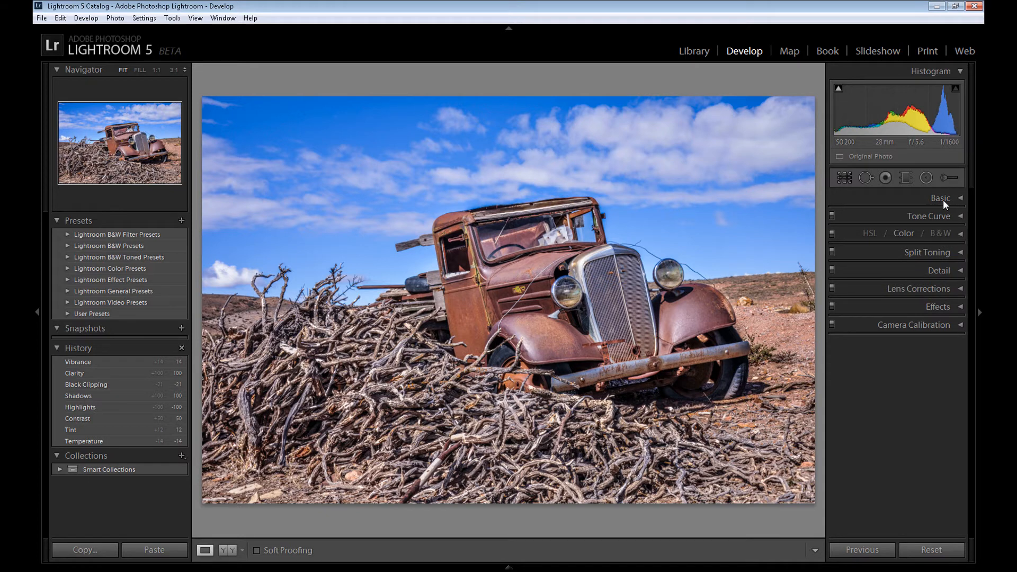
pyautogui.moveTo(928, 252)
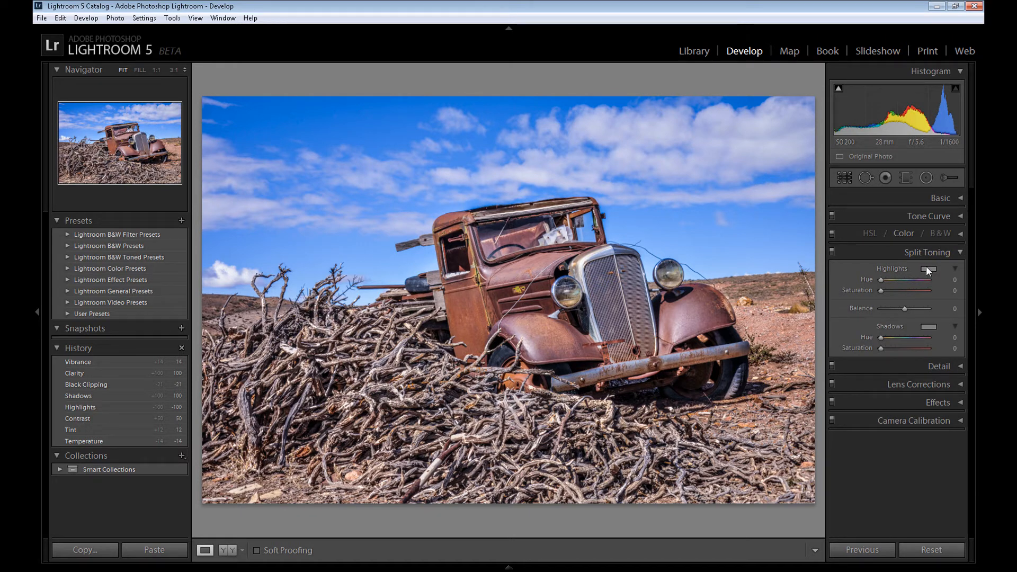
pyautogui.click(929, 270)
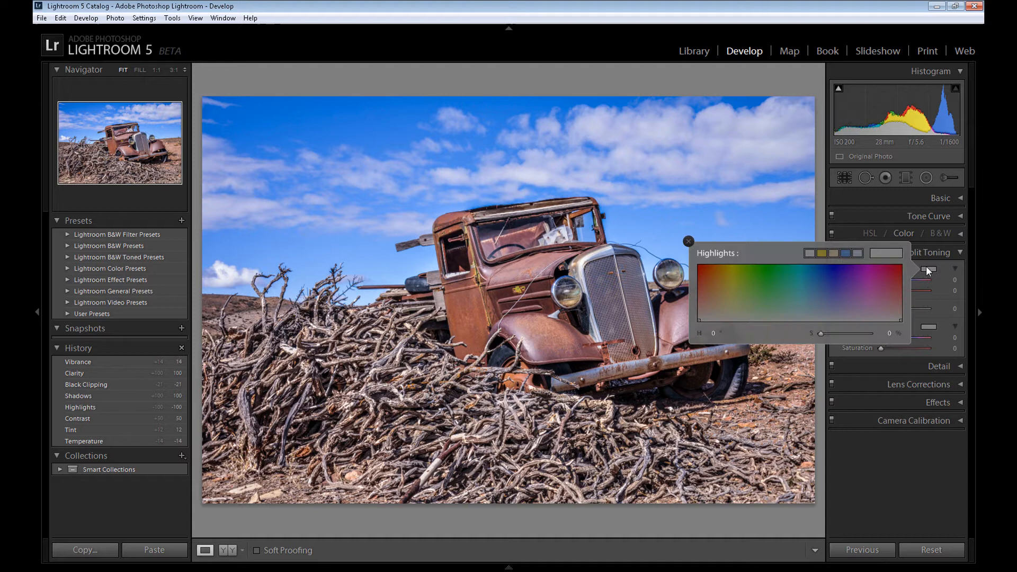
pyautogui.click(731, 292)
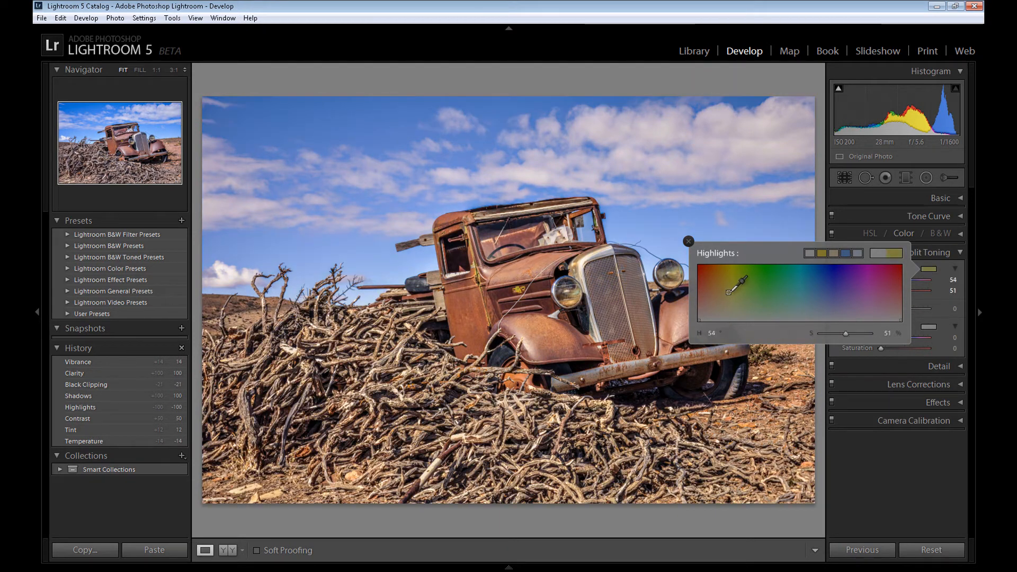
pyautogui.moveTo(732, 283); pyautogui.dragTo(733, 292)
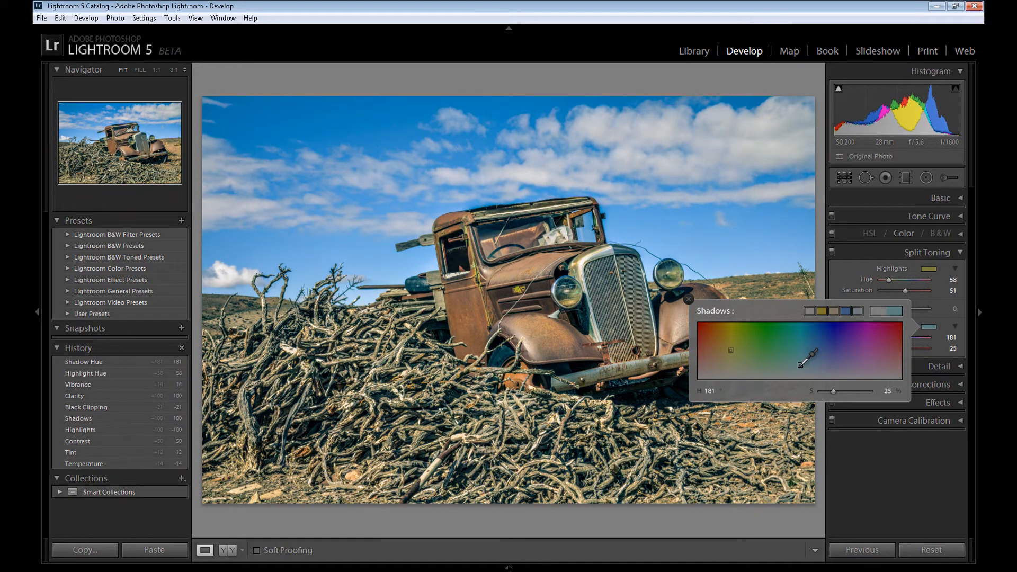
# Tint the shadows cyan with hue 181 and saturation 18
pyautogui.click(689, 299)
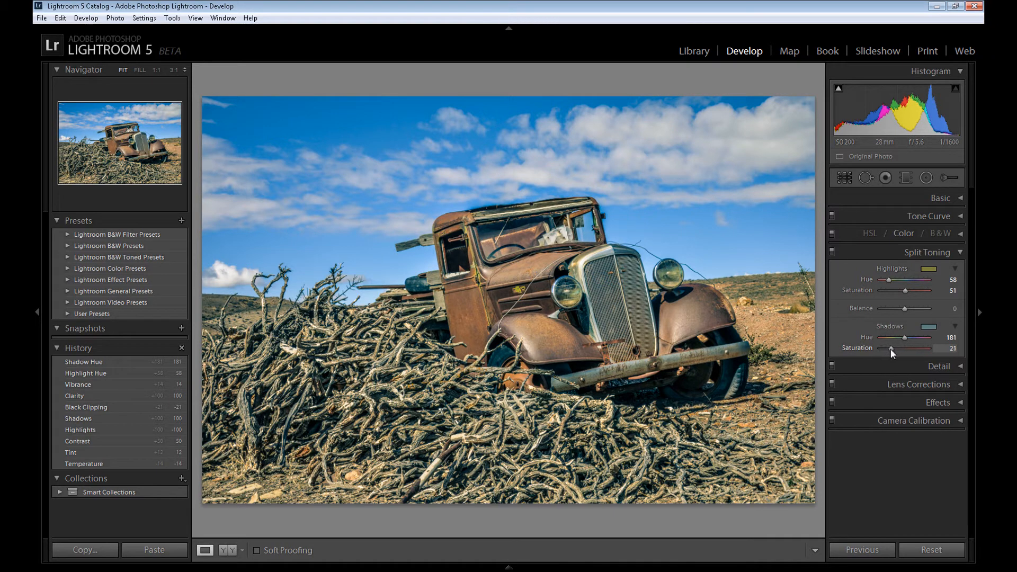
pyautogui.moveTo(894, 349); pyautogui.dragTo(891, 348)
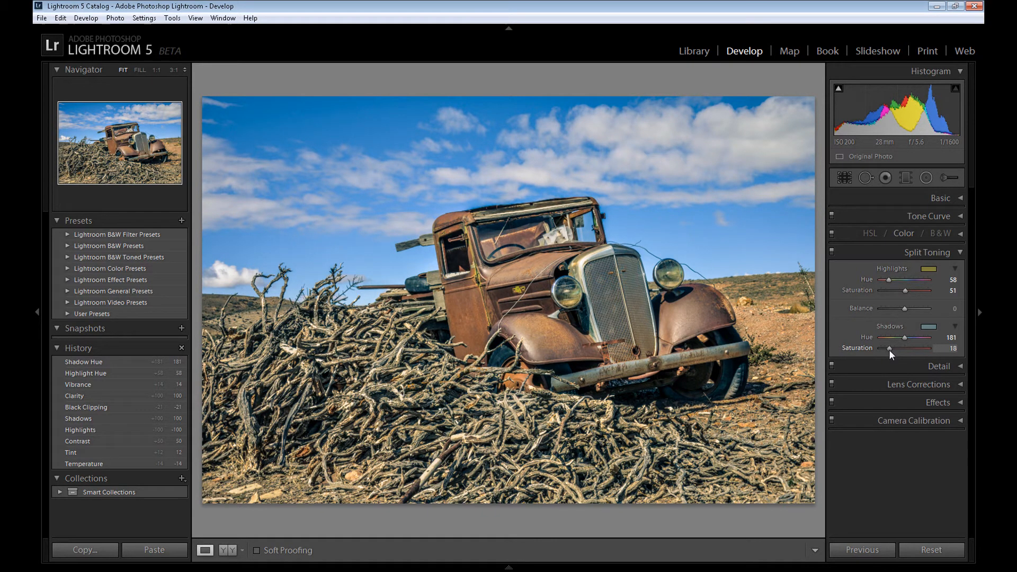
pyautogui.moveTo(892, 348); pyautogui.dragTo(902, 348)
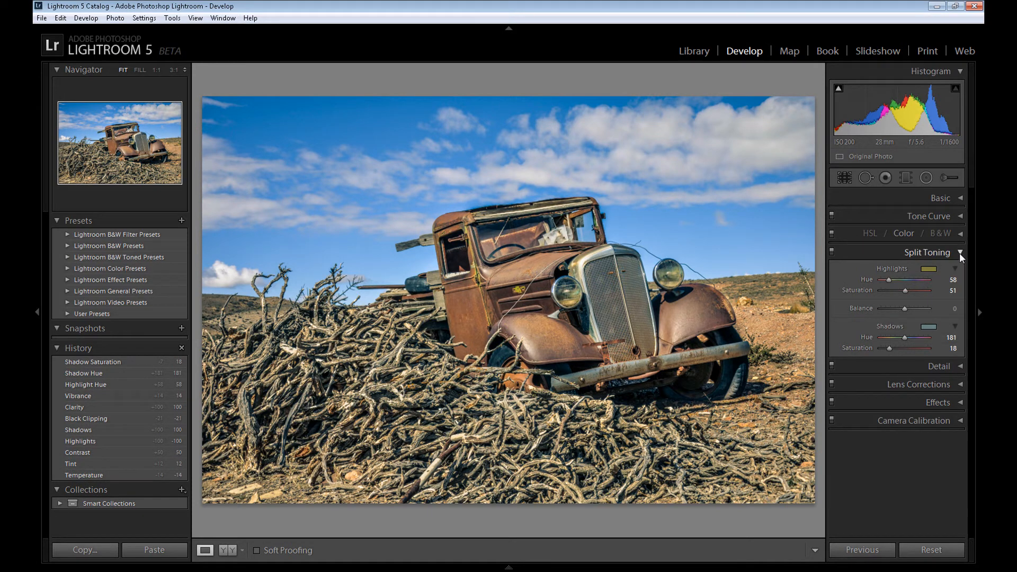
pyautogui.click(928, 252)
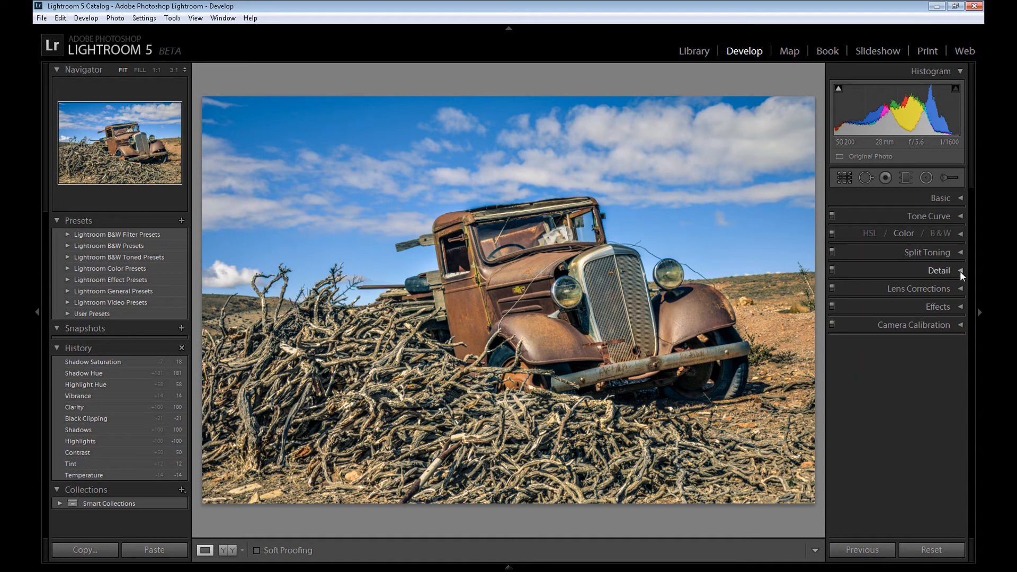
# Set sharpening amount 150 and detail 50, with luminance noise reduction 20
pyautogui.click(939, 271)
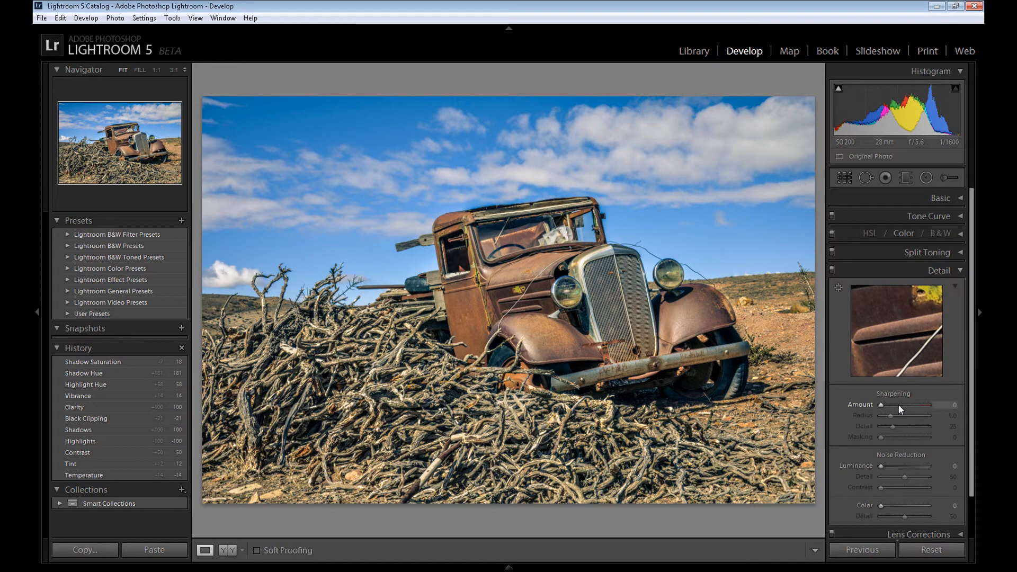
pyautogui.moveTo(880, 405); pyautogui.dragTo(933, 404)
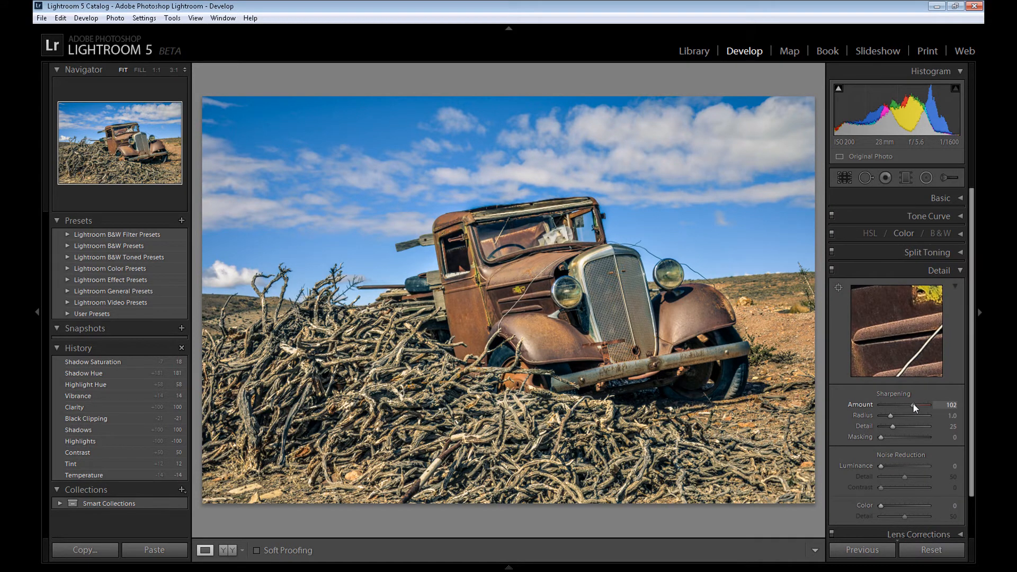
pyautogui.moveTo(915, 404); pyautogui.dragTo(918, 405)
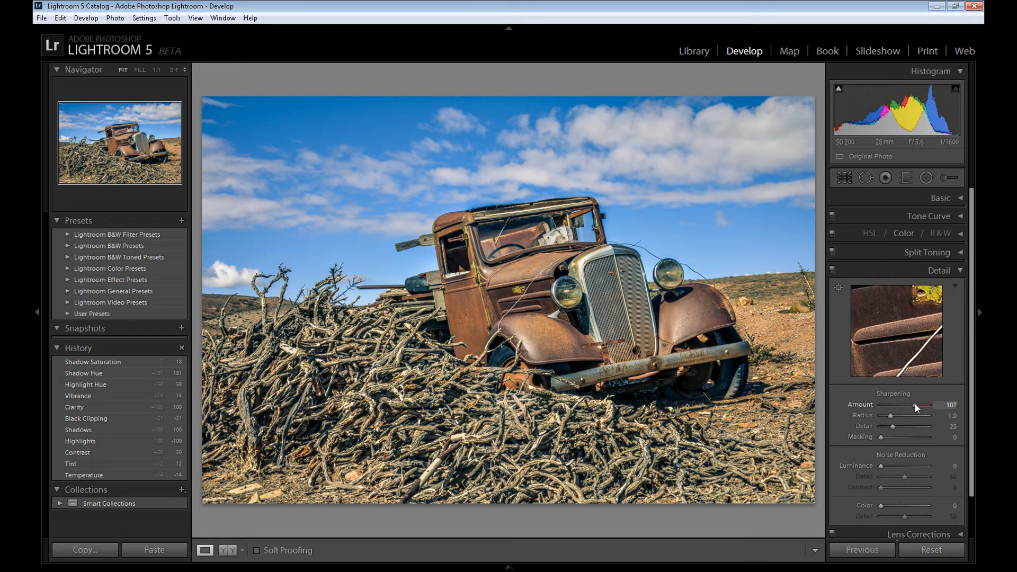
pyautogui.moveTo(912, 405); pyautogui.dragTo(930, 404)
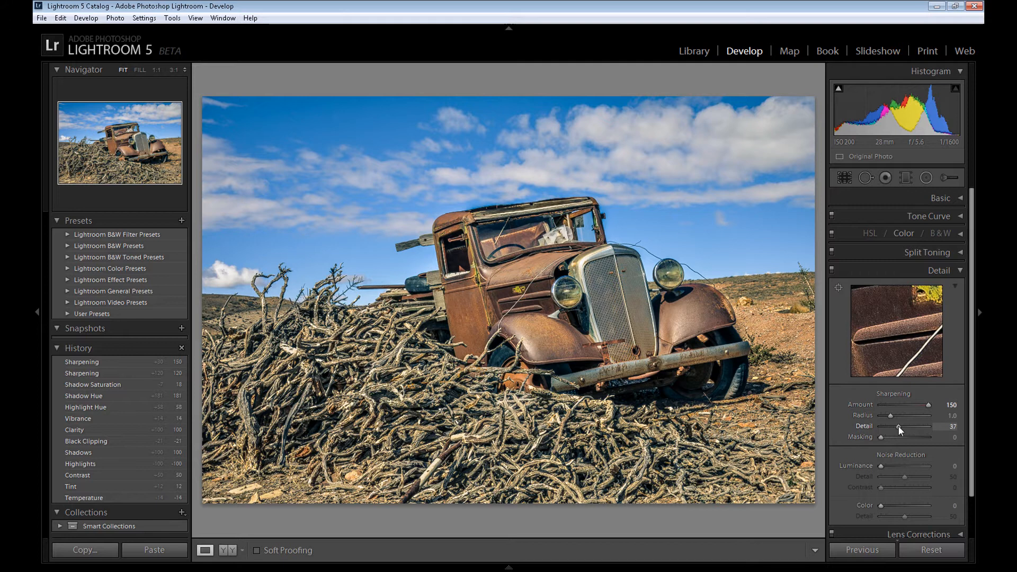
pyautogui.moveTo(892, 427); pyautogui.dragTo(905, 427)
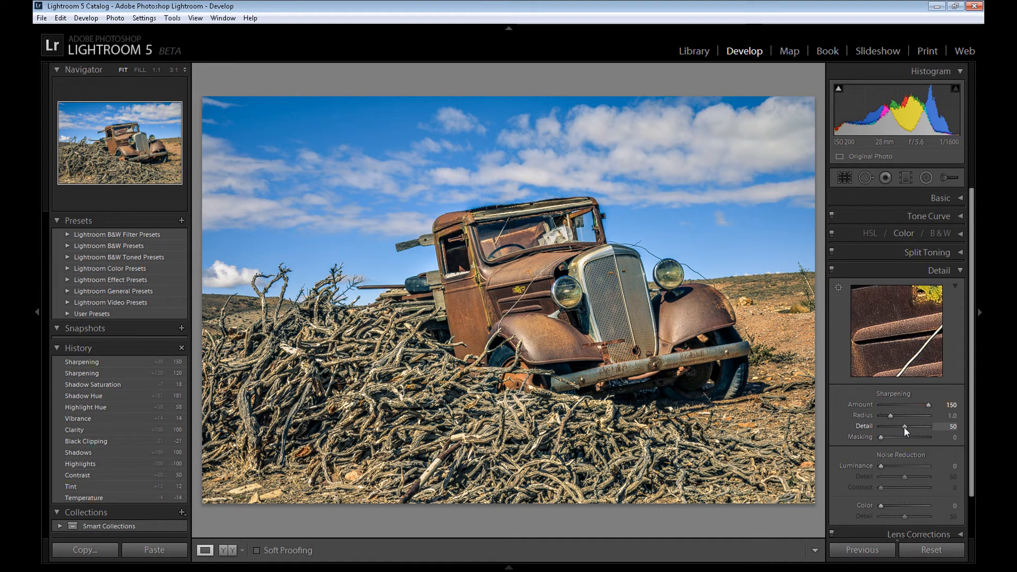
pyautogui.moveTo(893, 426); pyautogui.dragTo(904, 426)
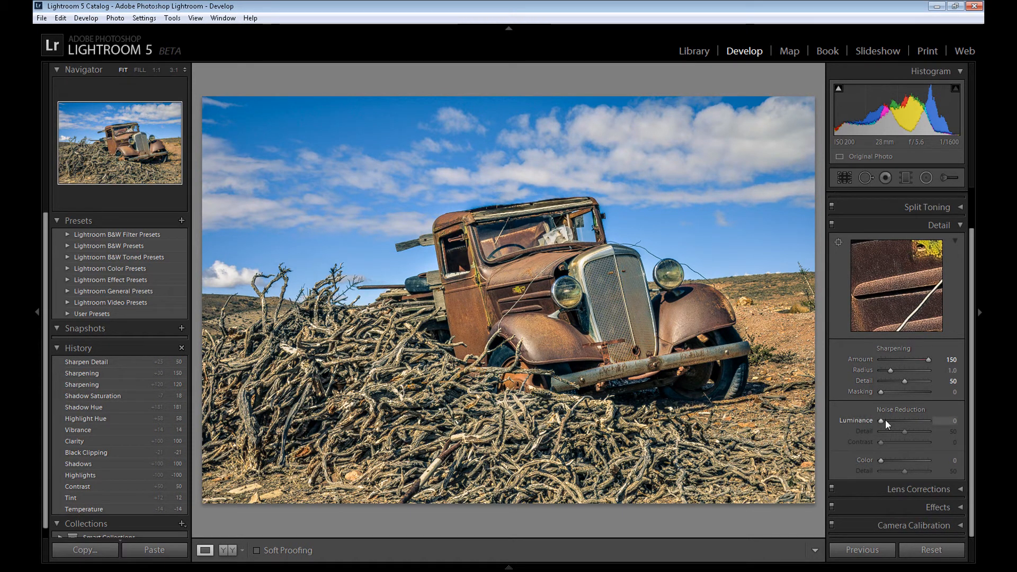
pyautogui.moveTo(881, 420); pyautogui.dragTo(898, 420)
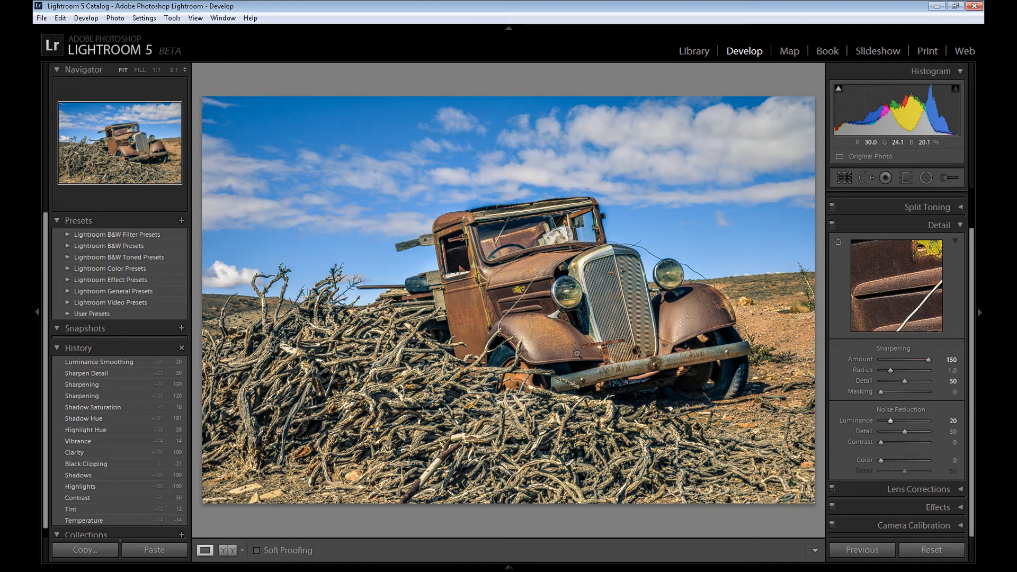
pyautogui.moveTo(890, 430)
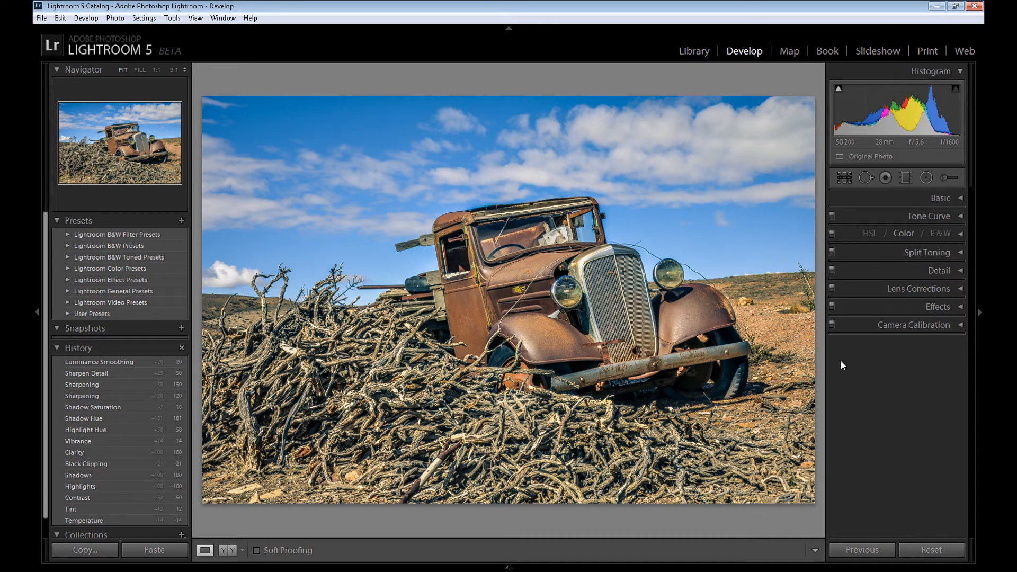
# Add a post-crop vignette with amount −24 in the Effects panel
pyautogui.click(938, 306)
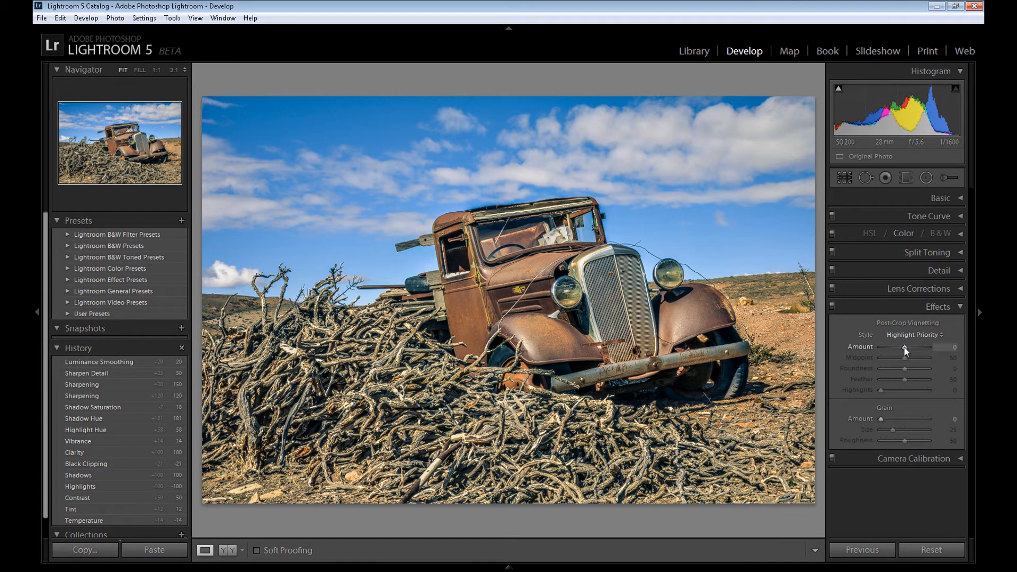
pyautogui.moveTo(925, 347); pyautogui.dragTo(902, 347)
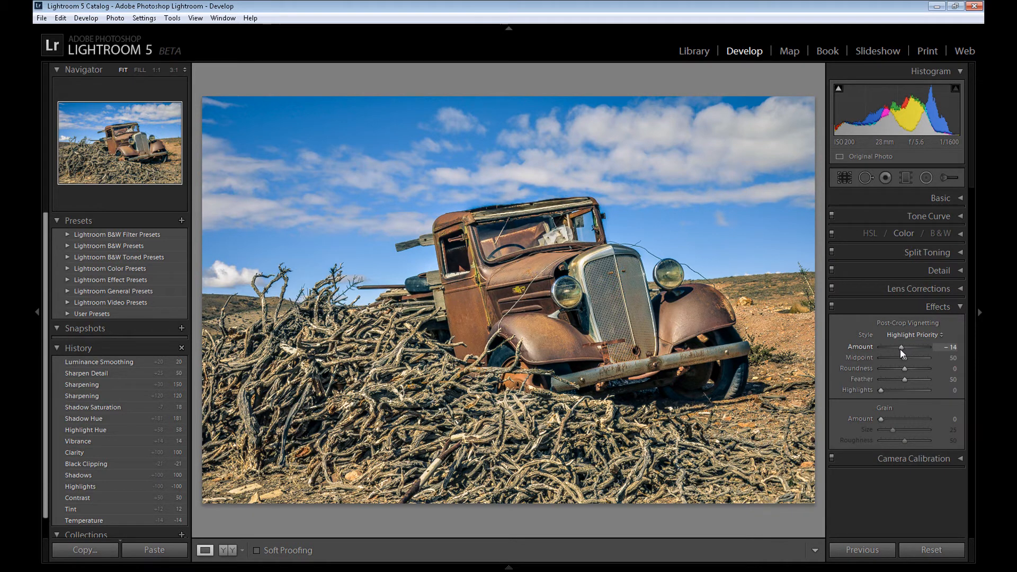
pyautogui.moveTo(902, 351); pyautogui.dragTo(892, 351)
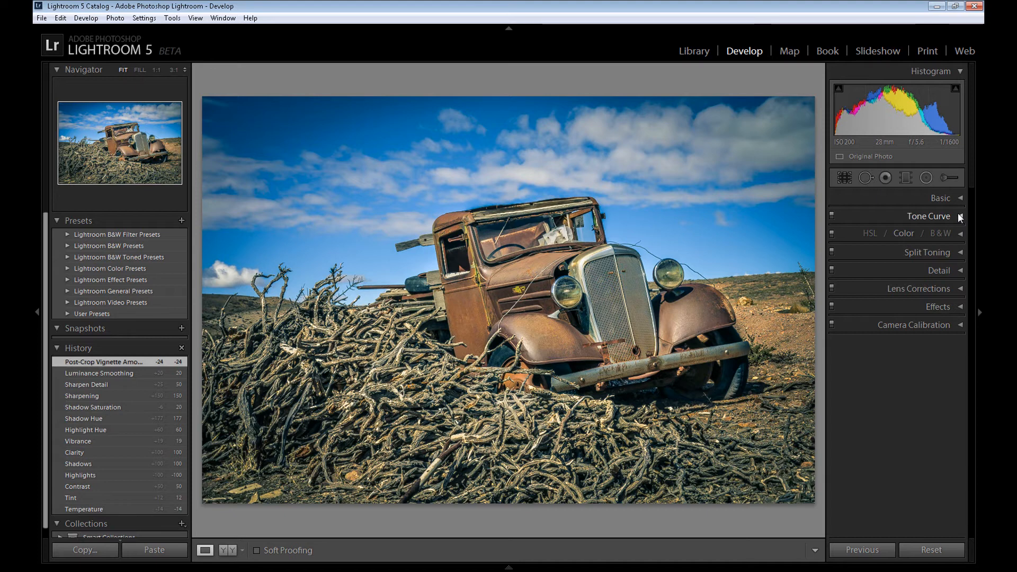
# Raise the Tone Curve Highlights region slider to +15
pyautogui.click(930, 216)
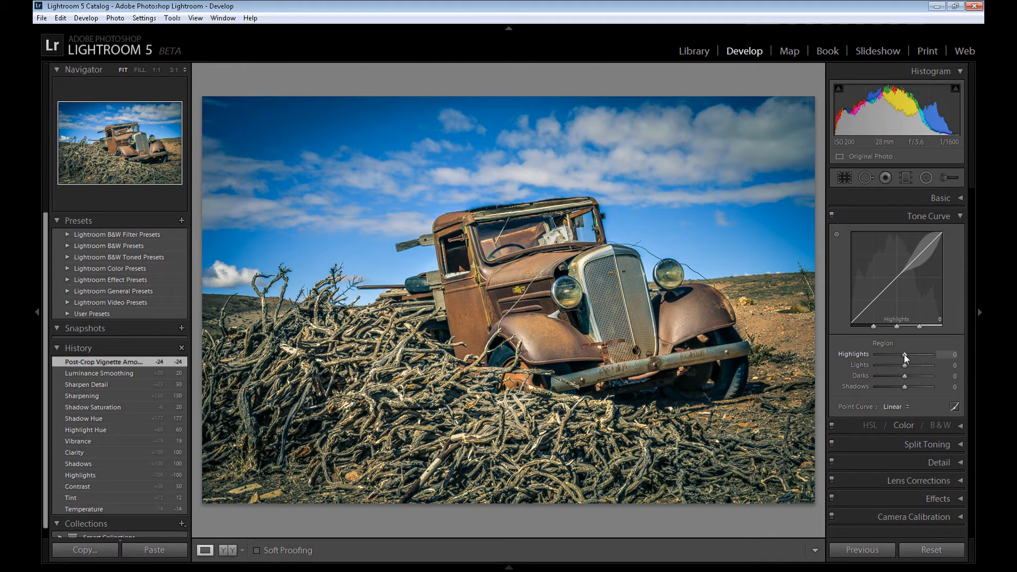
pyautogui.moveTo(905, 356); pyautogui.dragTo(909, 357)
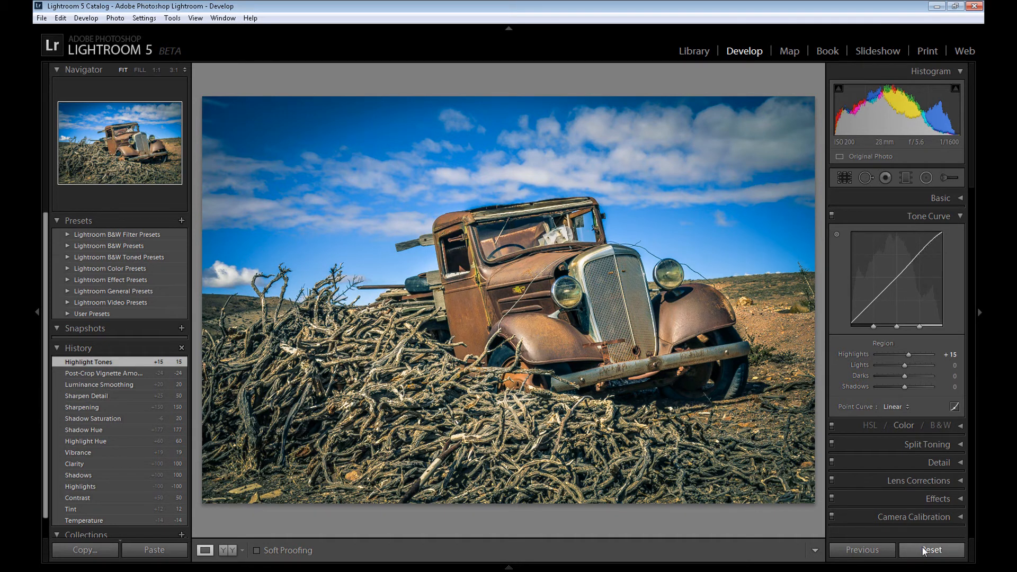
# Reset all develop adjustments and review the History list
pyautogui.click(930, 550)
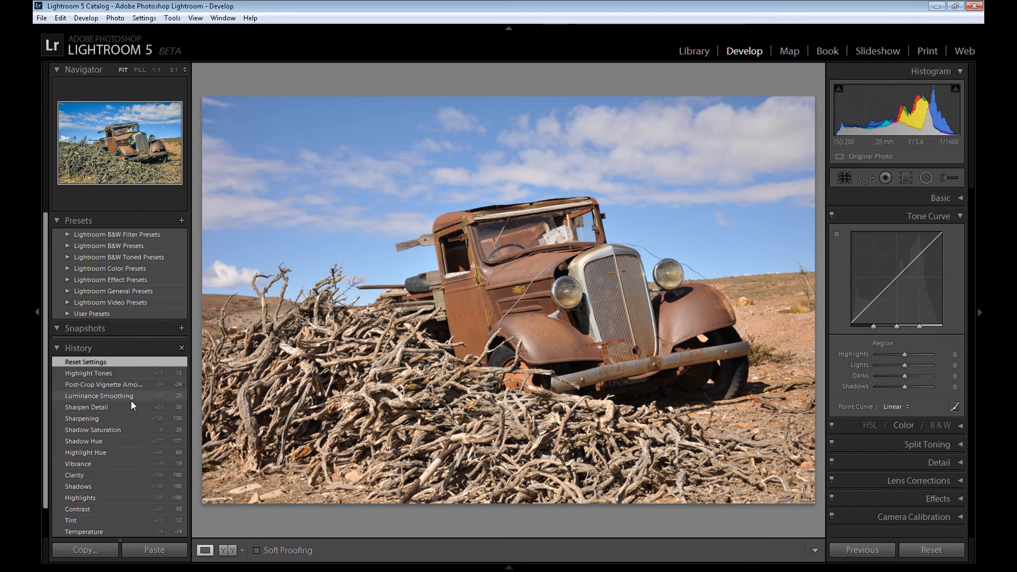
pyautogui.click(104, 384)
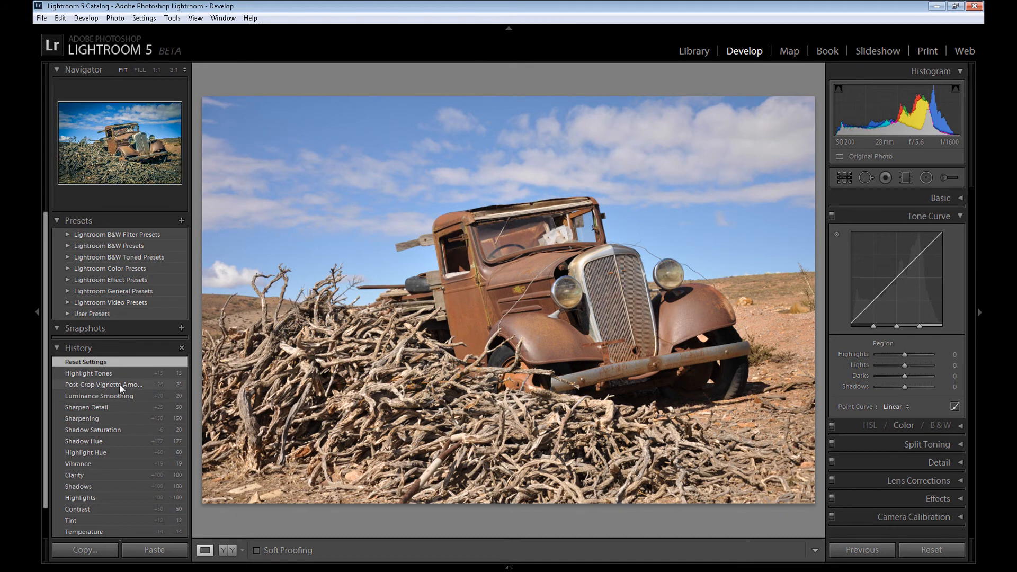